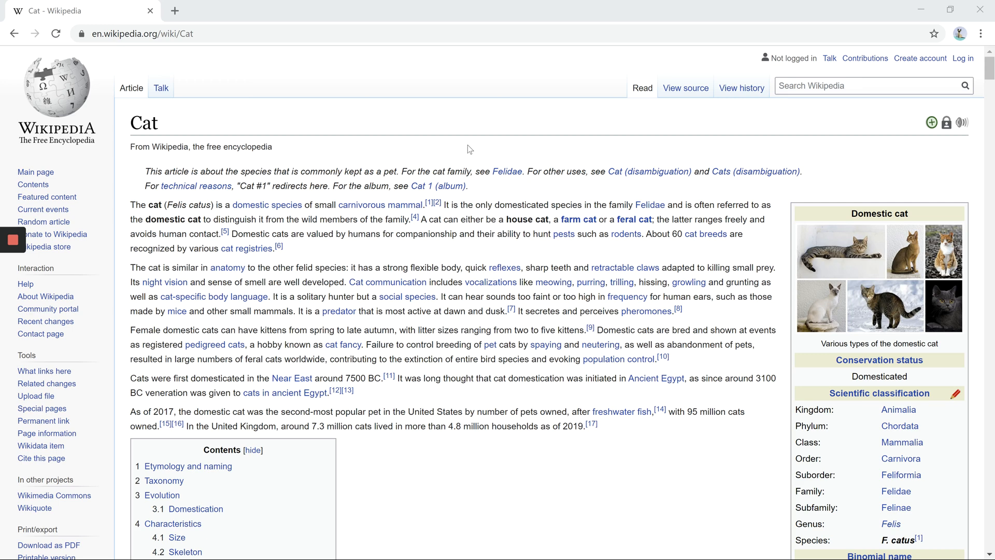
pyautogui.moveTo(728, 109)
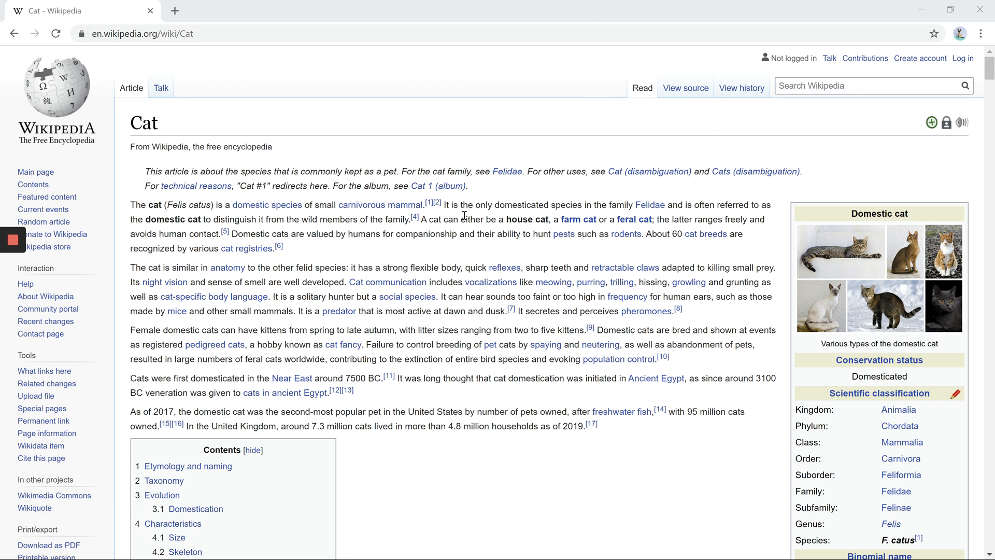
pyautogui.moveTo(422, 183)
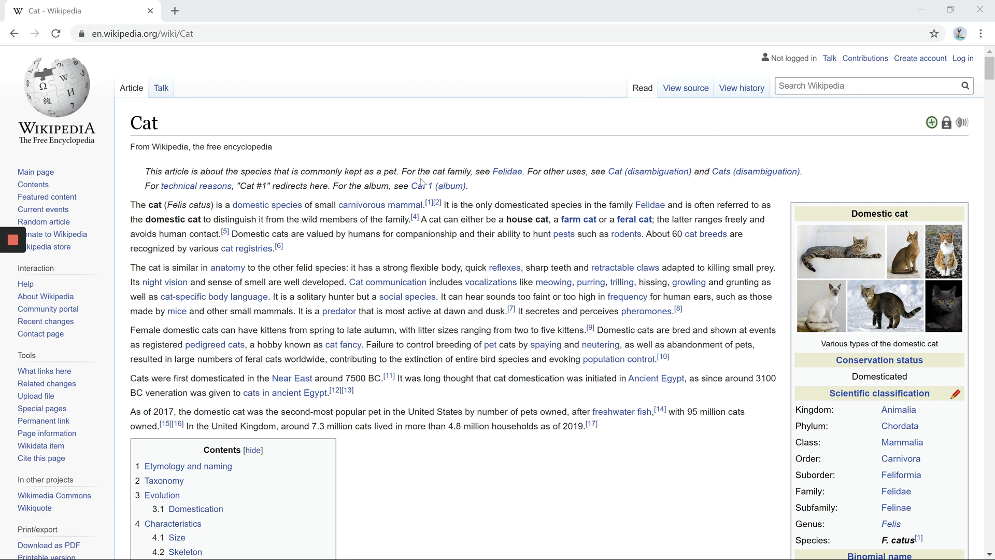
pyautogui.moveTo(395, 324)
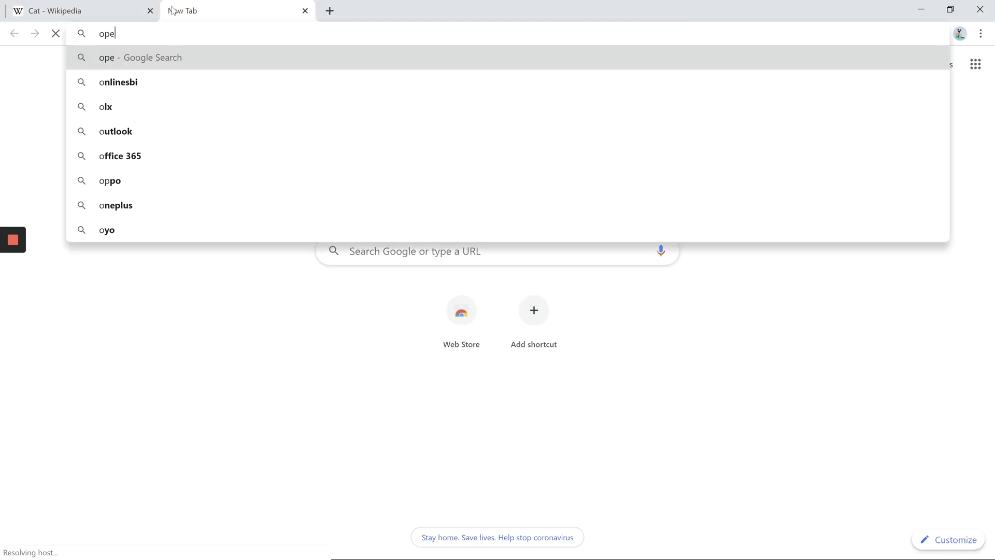
# Find the 'open in ie' extension in the Chrome Web Store and add it to Chrome.
pyautogui.write('open in ie')
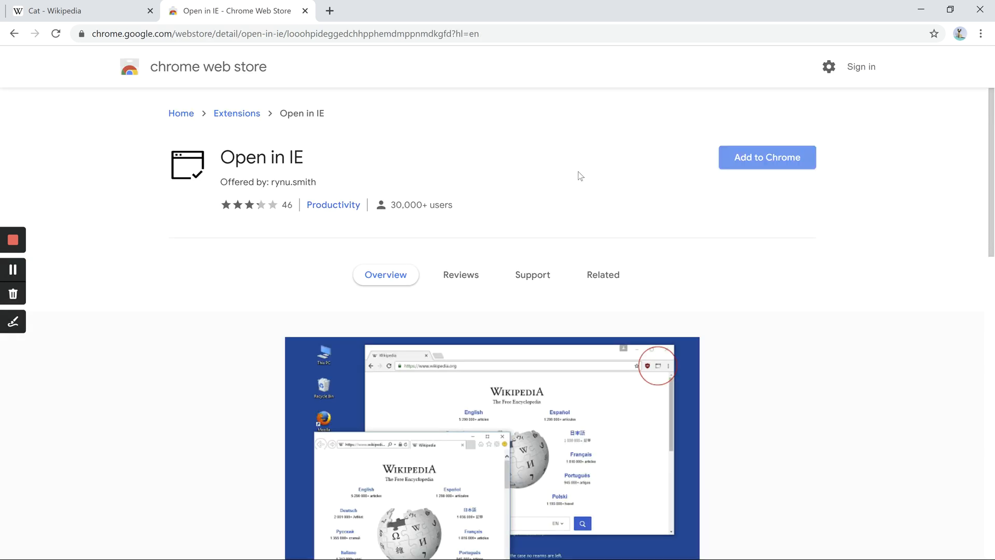
pyautogui.click(766, 157)
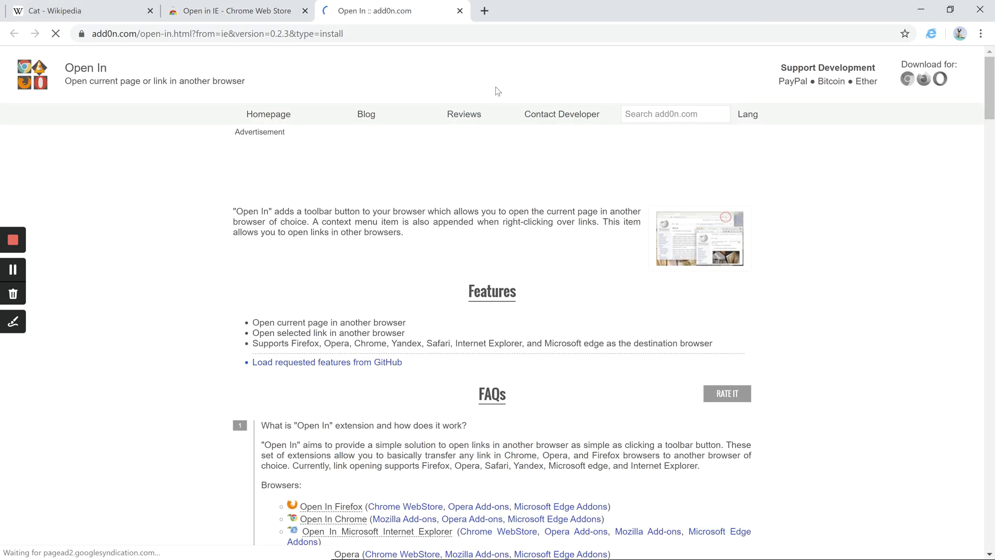
# Install the Open in IE native client and confirm the connection reports version 0.8.8.
pyautogui.click(930, 33)
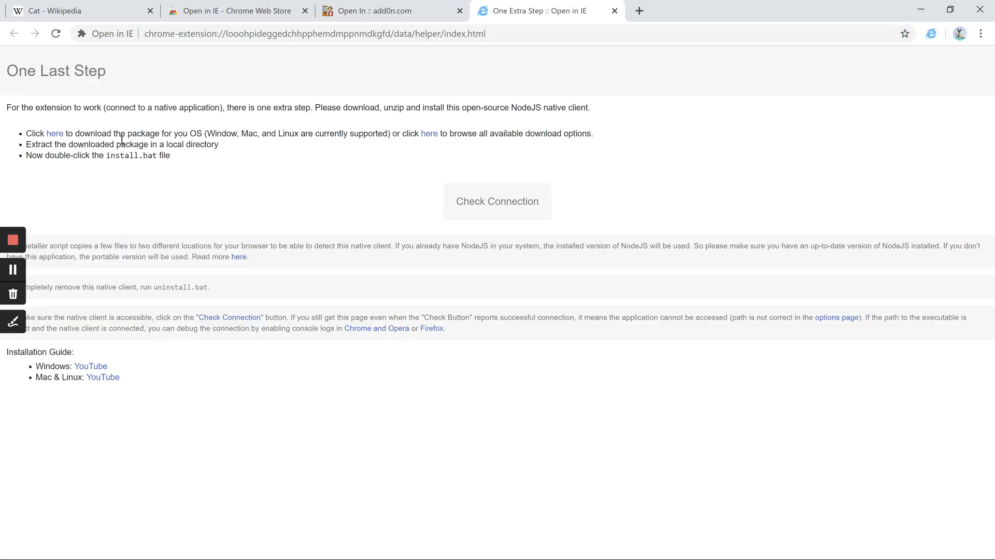
pyautogui.moveTo(333, 125)
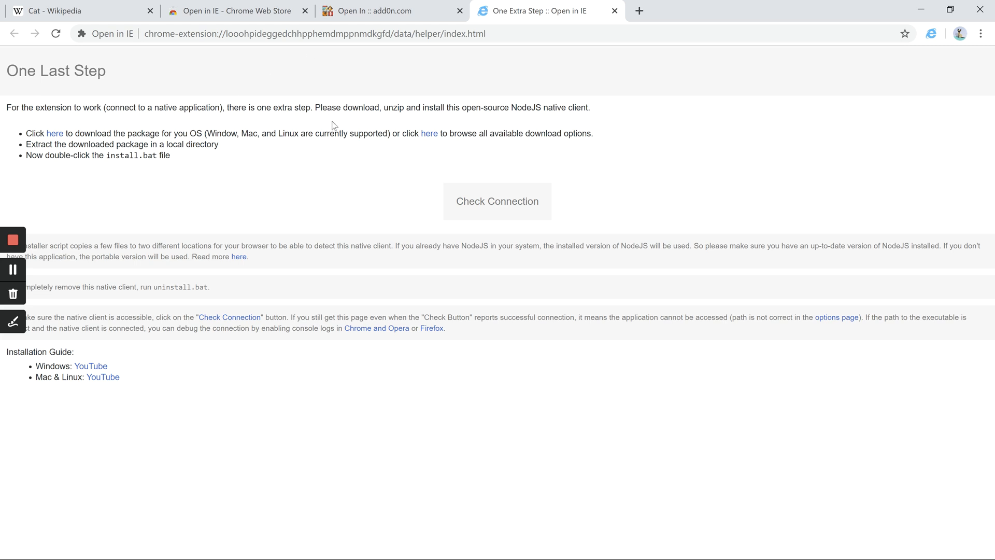
pyautogui.moveTo(476, 202)
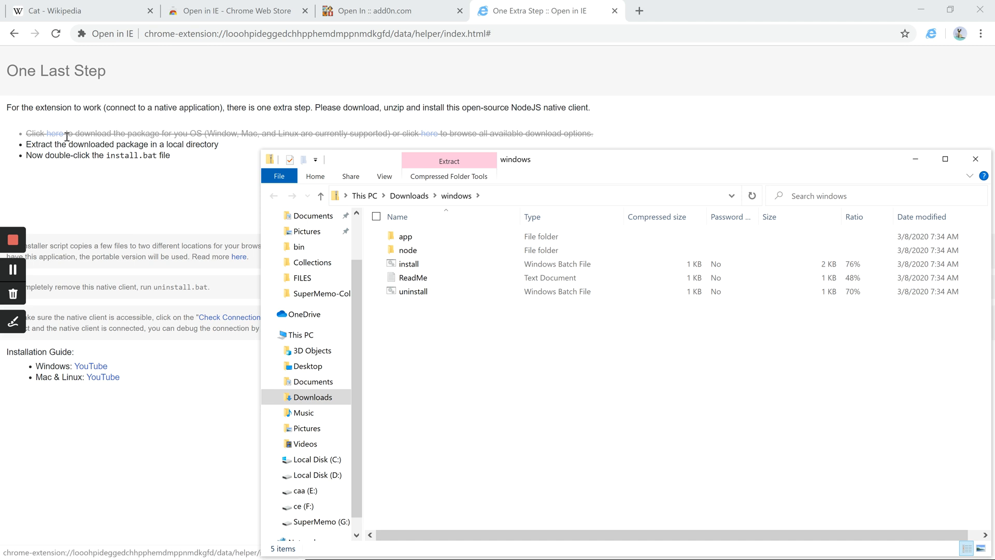
pyautogui.click(410, 263)
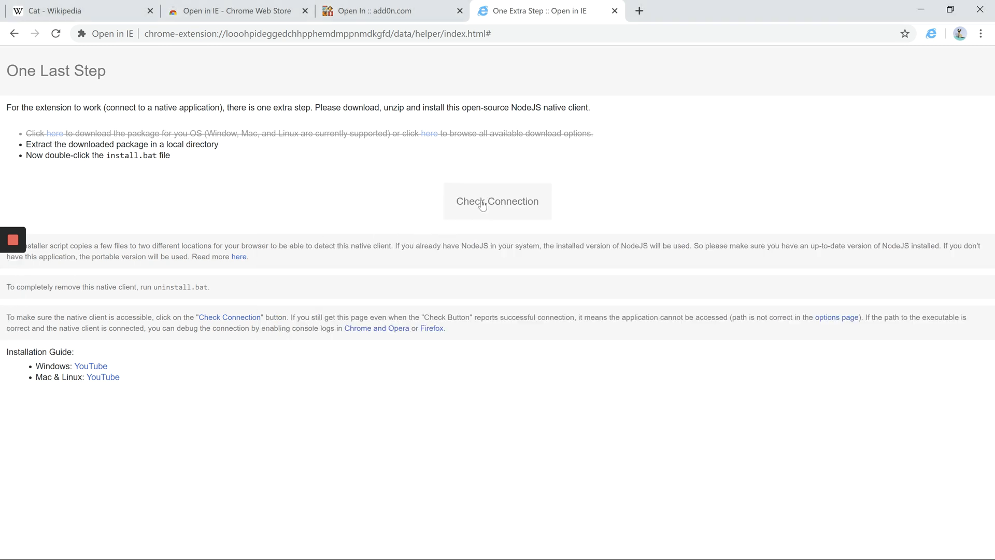
pyautogui.click(496, 201)
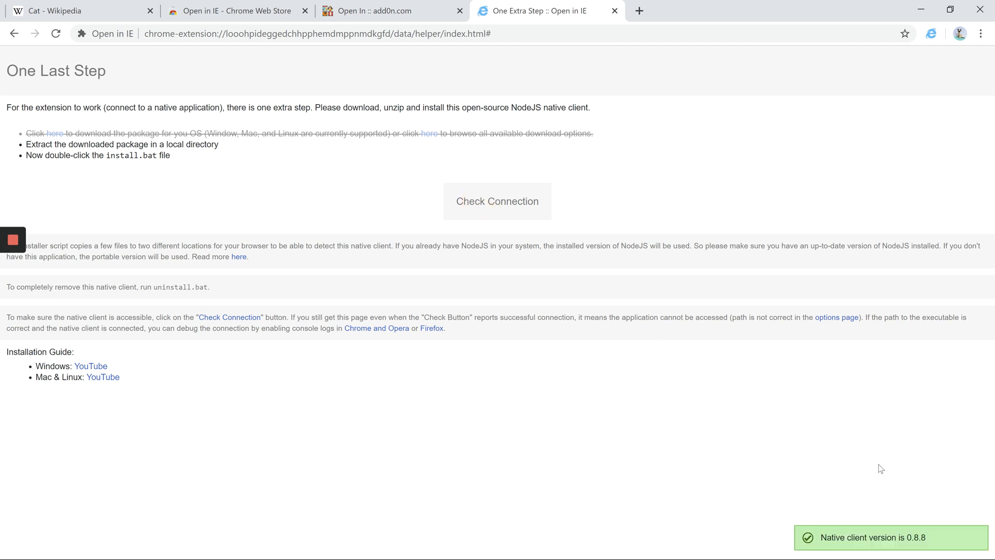
pyautogui.click(228, 10)
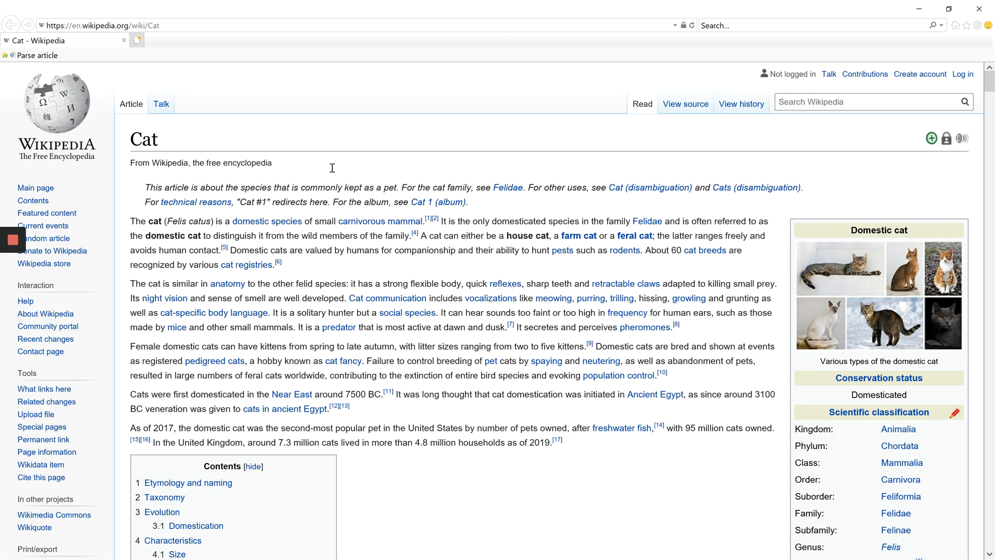
pyautogui.moveTo(352, 142)
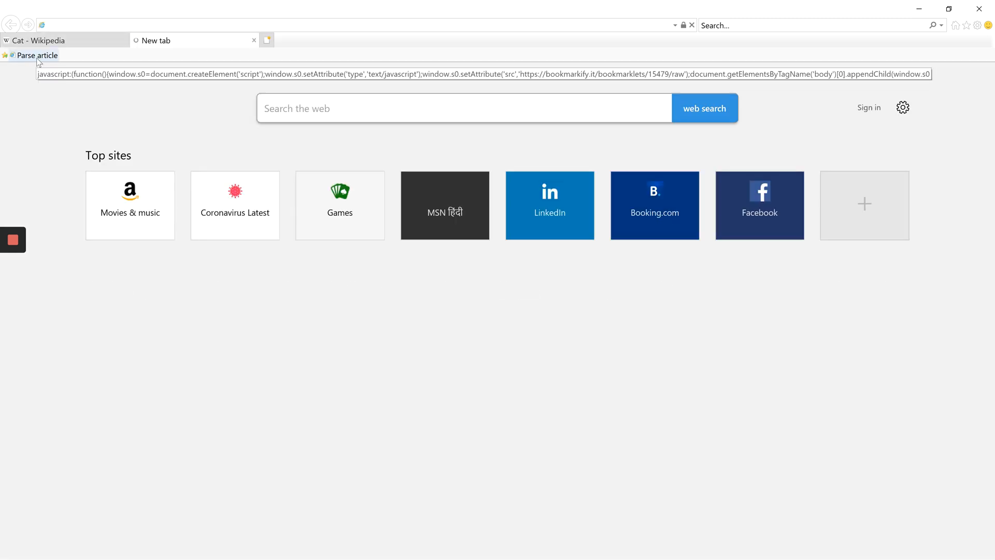
# Go to the Article Parser site in a new Internet Explorer tab.
pyautogui.write('article')
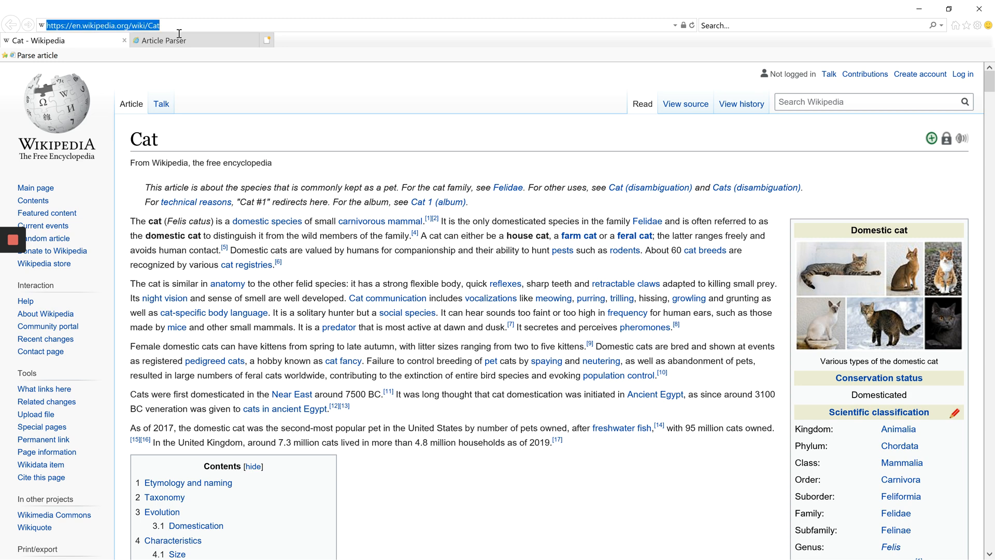
# Feed the Cat article URL to Article Parser and review the filtered, sidebar-free result.
pyautogui.click(165, 40)
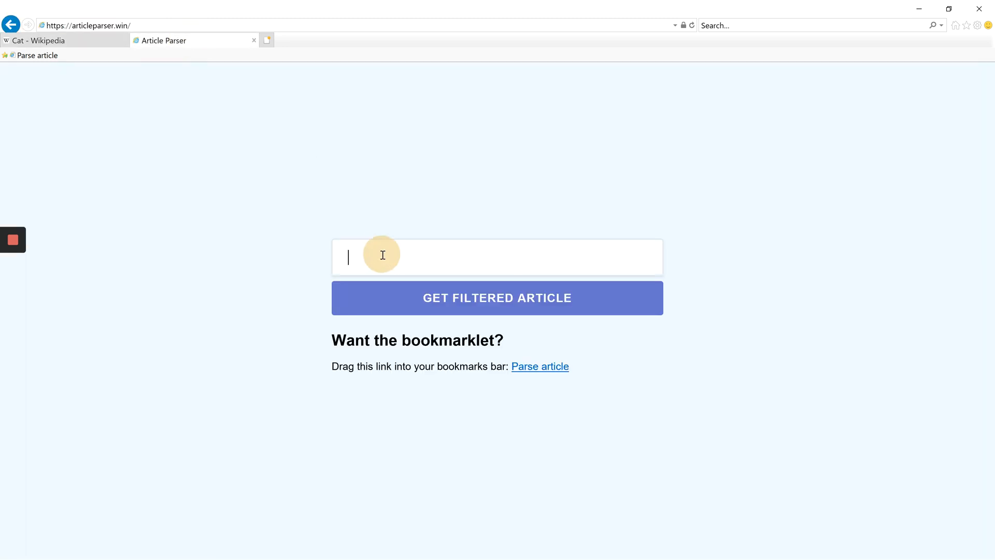
pyautogui.click(496, 297)
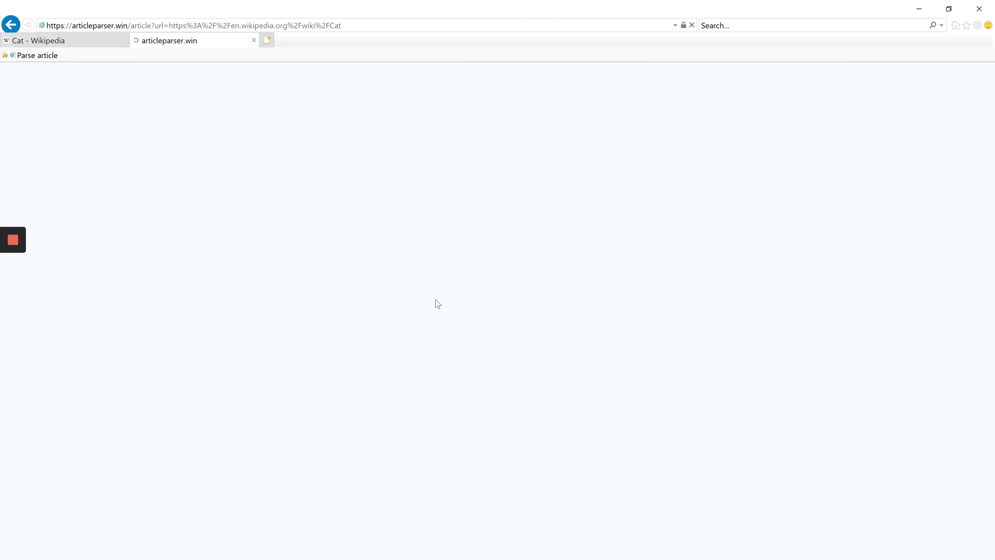
pyautogui.click(37, 55)
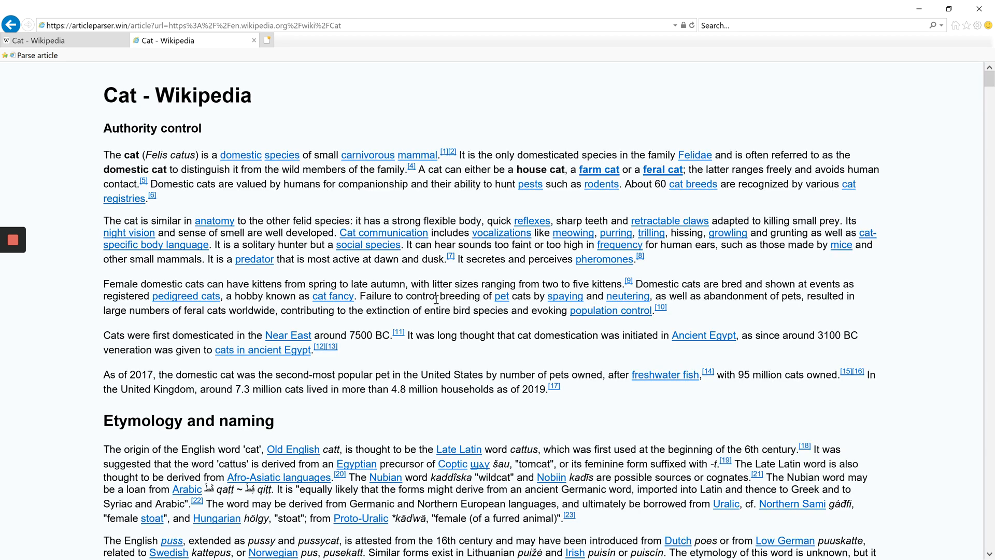
pyautogui.scroll(-3)
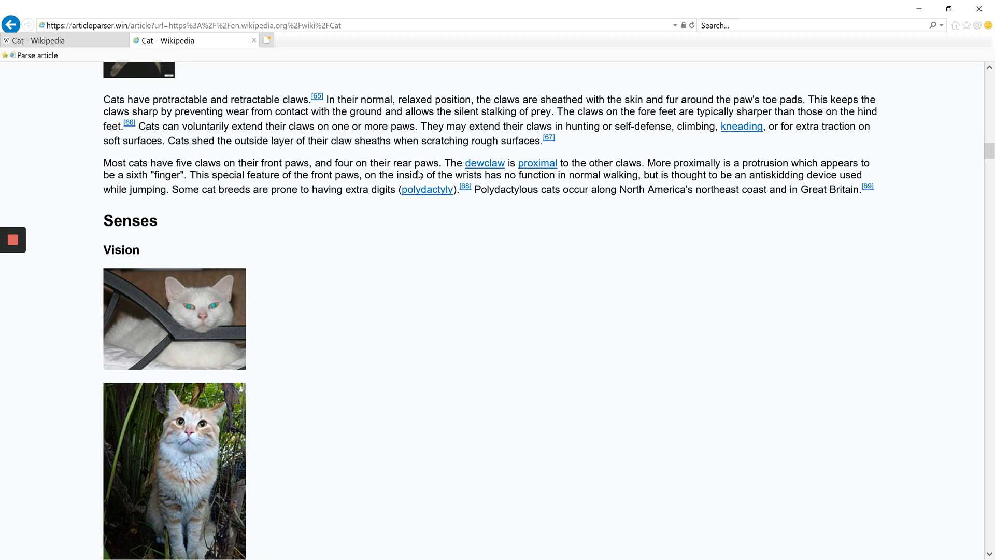
pyautogui.scroll(-3)
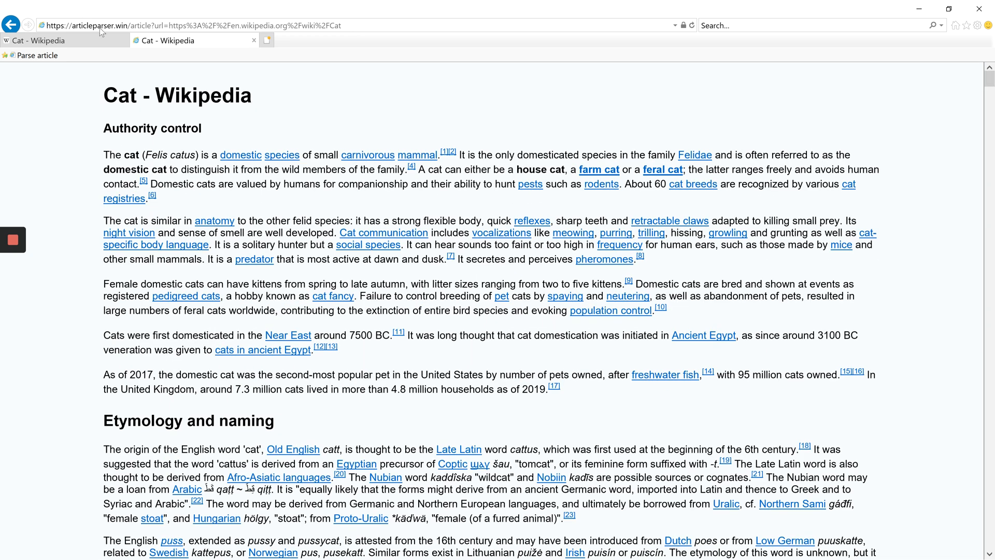
pyautogui.moveTo(127, 61)
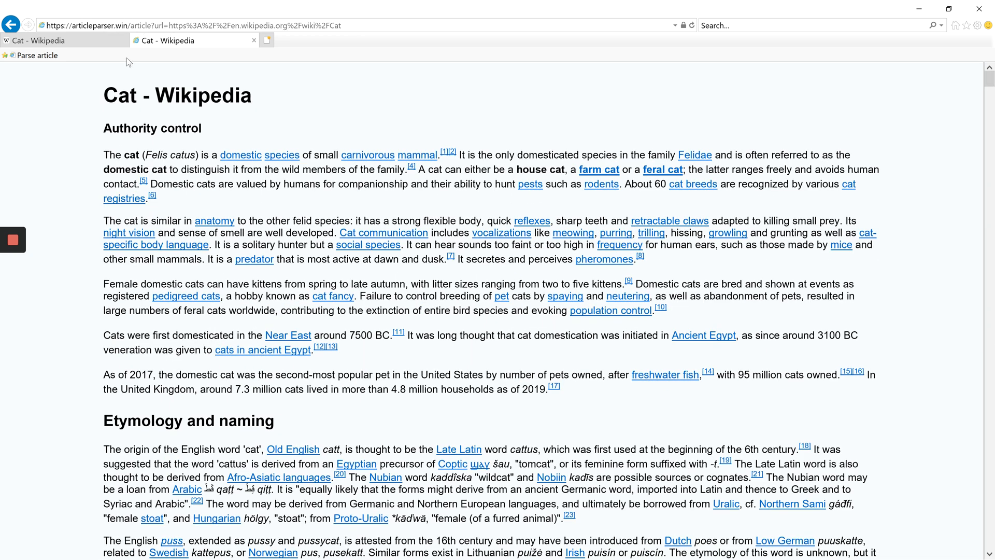
pyautogui.moveTo(11, 25)
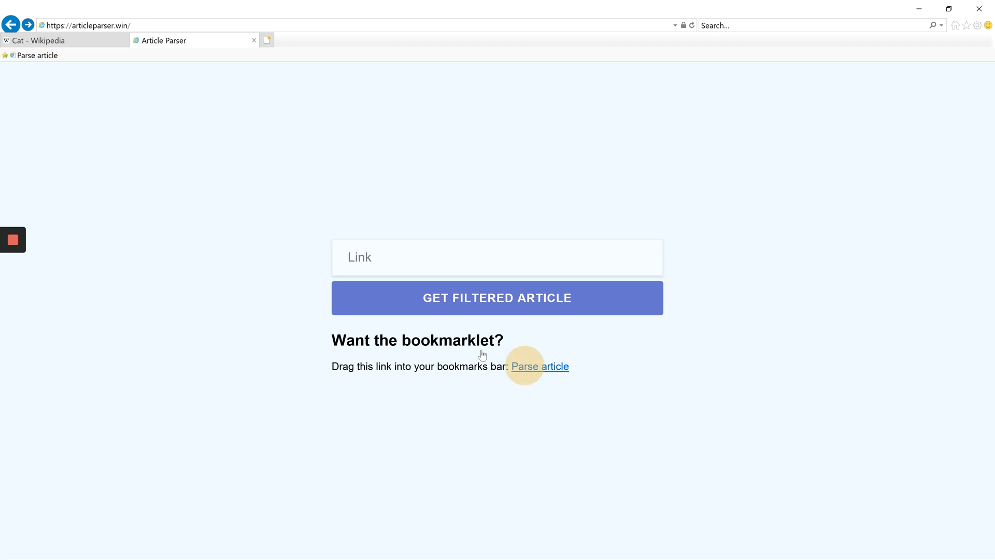
# Add the Parse article bookmarklet to the favourites bar and delete the duplicate 'Parse article (2)'.
pyautogui.moveTo(540, 366); pyautogui.dragTo(86, 57)
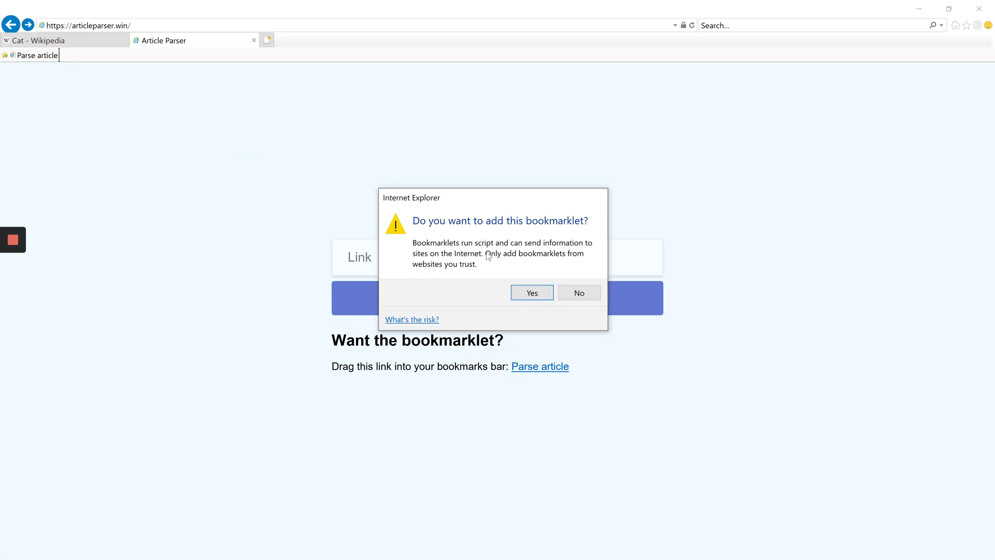
pyautogui.click(531, 293)
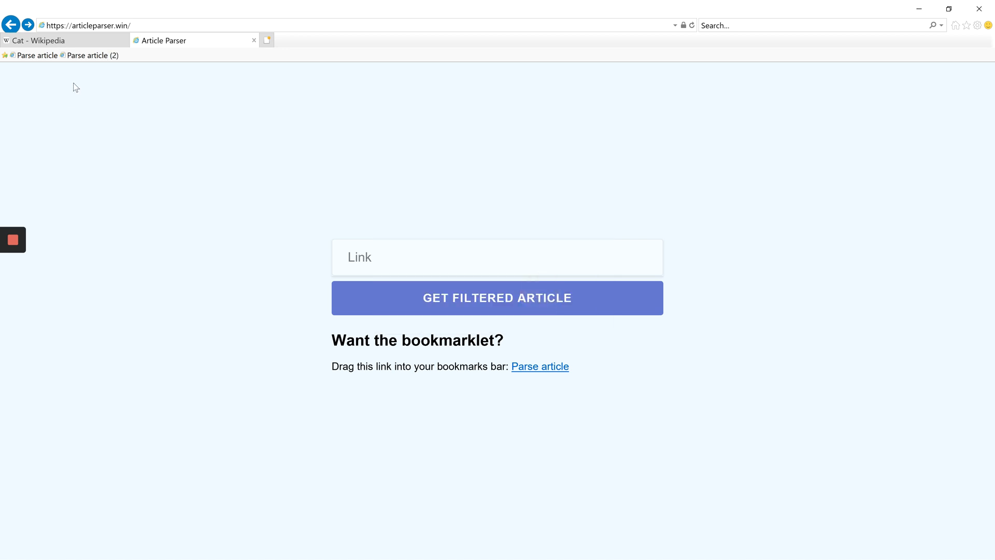
pyautogui.rightClick(36, 55)
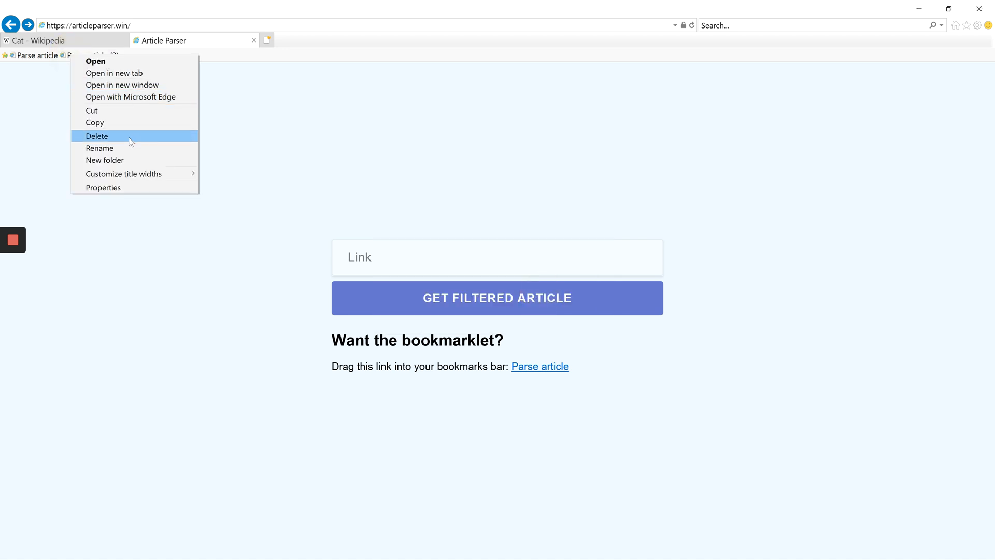
pyautogui.click(63, 40)
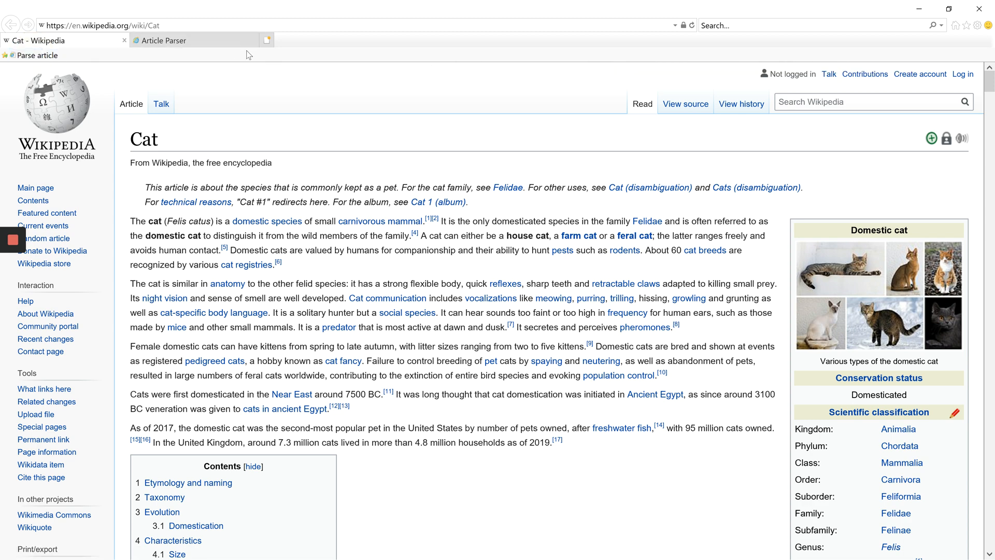
# Run the Parse article favourite on the Cat – Wikipedia tab.
pyautogui.click(124, 40)
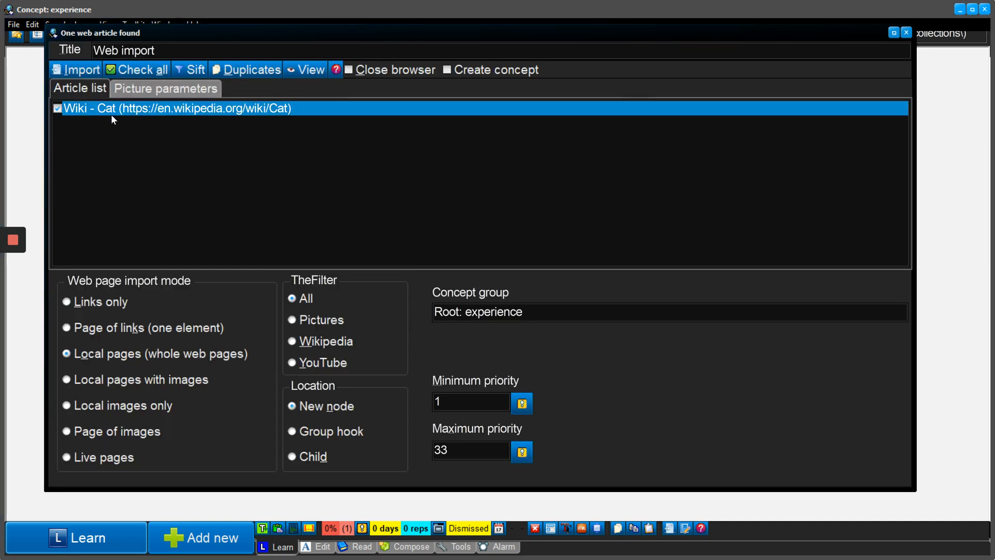
# Import the Wiki – Cat article into SuperMemo using the Wikipedia filter.
pyautogui.click(292, 341)
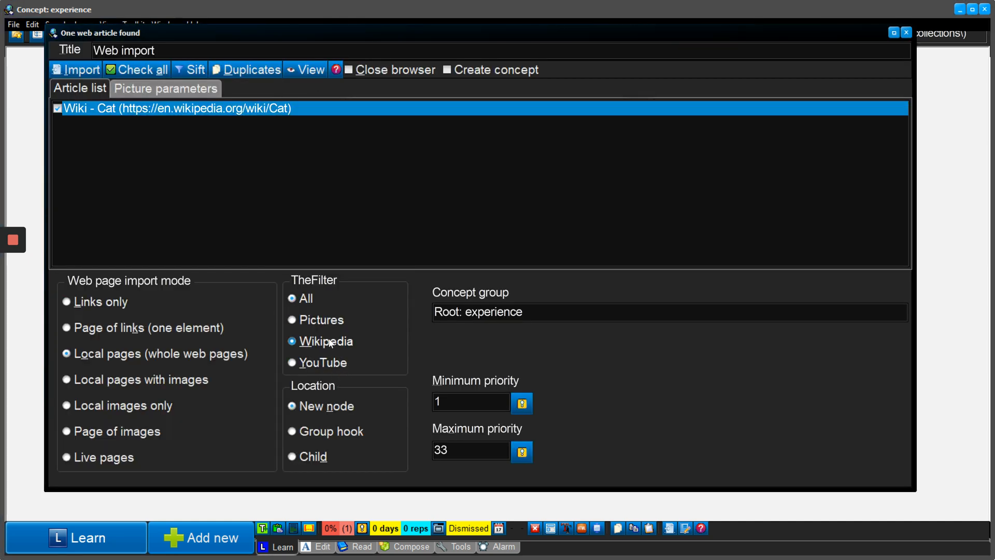
pyautogui.click(292, 341)
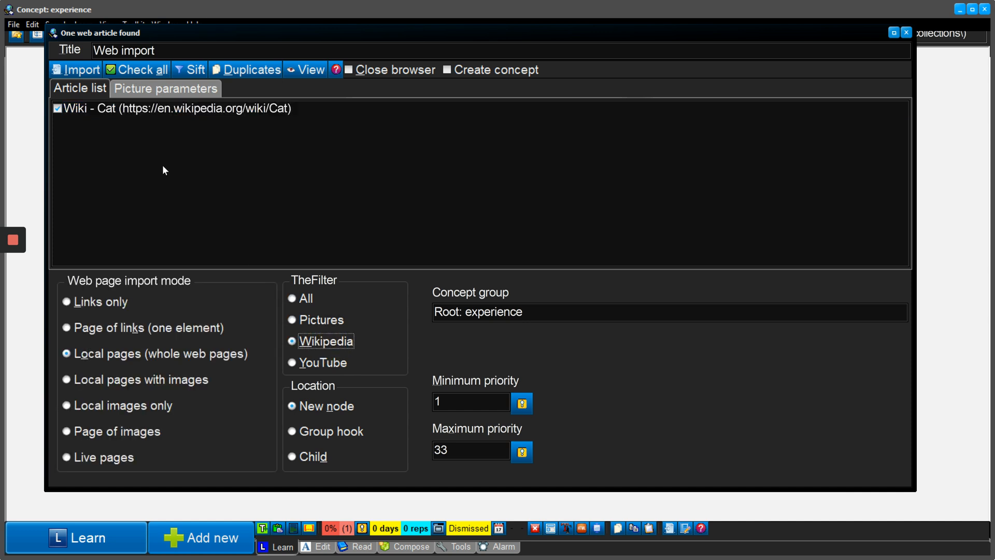
pyautogui.click(76, 70)
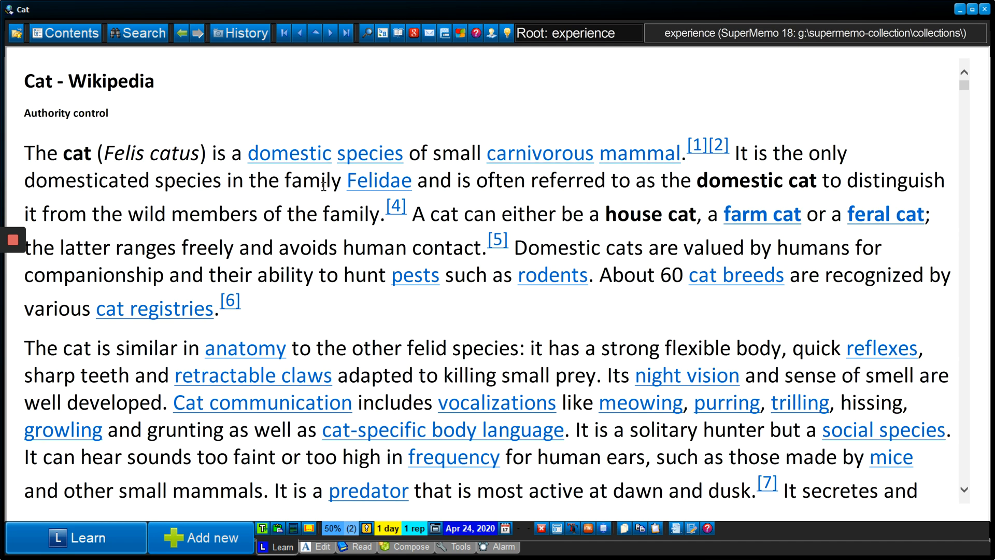
# Scroll through the imported Cat element to check the cleaned content.
pyautogui.scroll(-3)
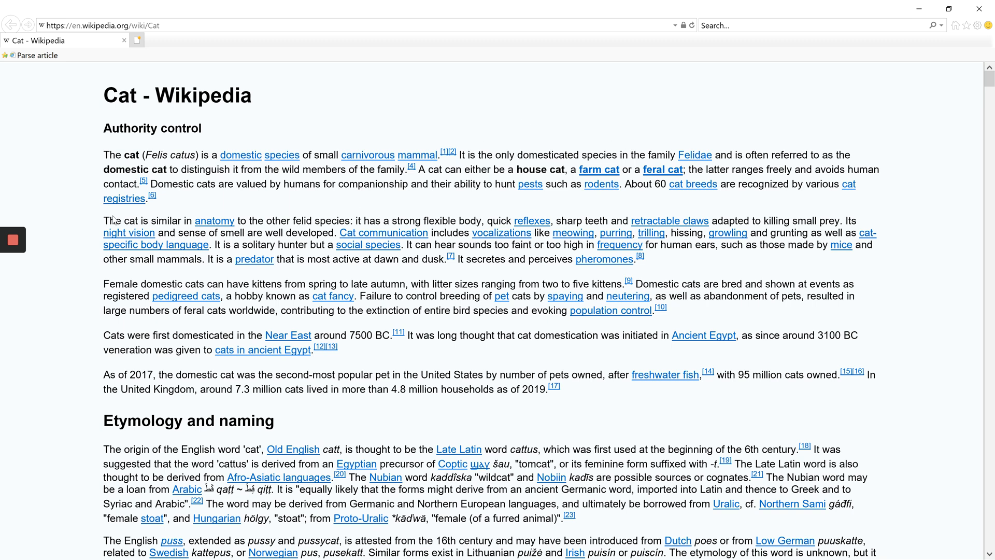
pyautogui.moveTo(54, 231)
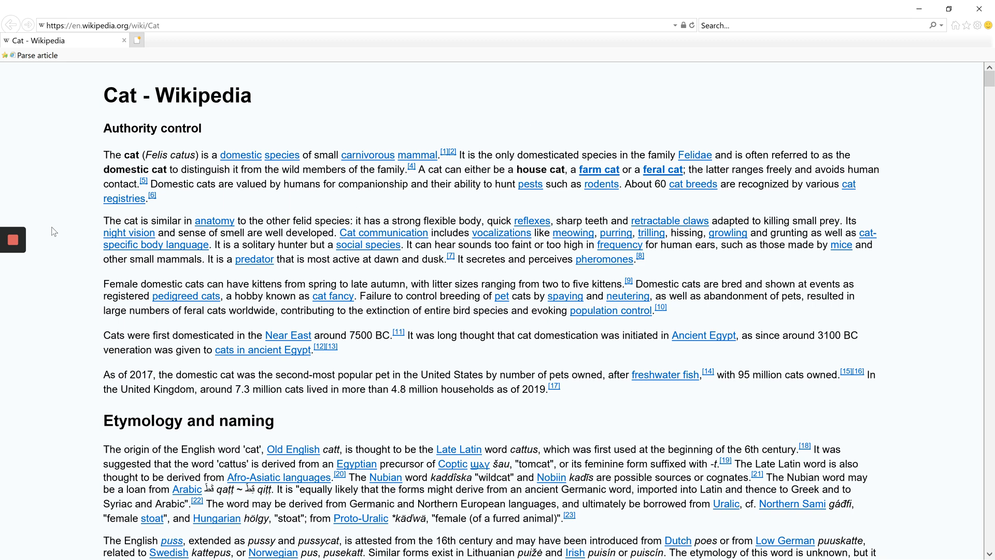